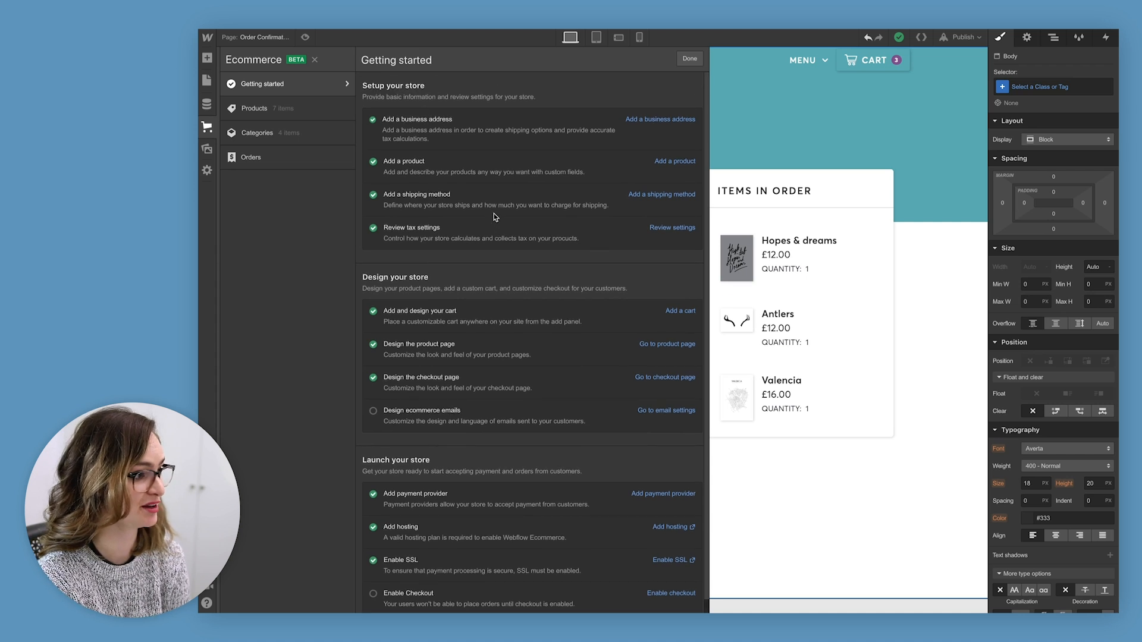
Open the ecommerce email settings, scroll the Order received preview, and browse for a logo image
scroll("down", 3)
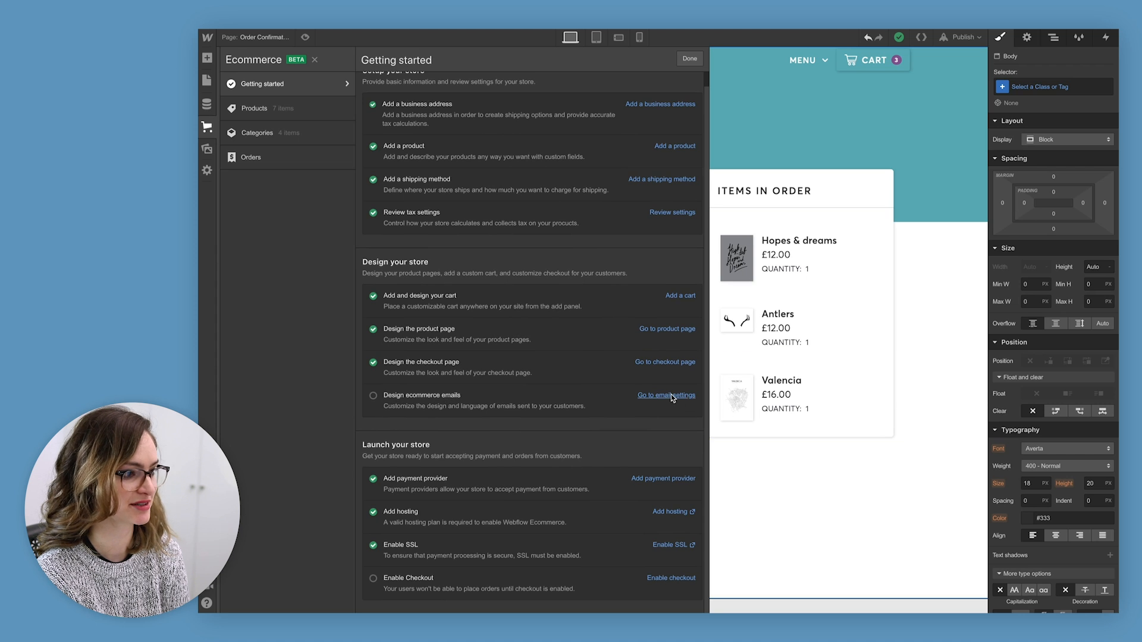
left_click(666, 395)
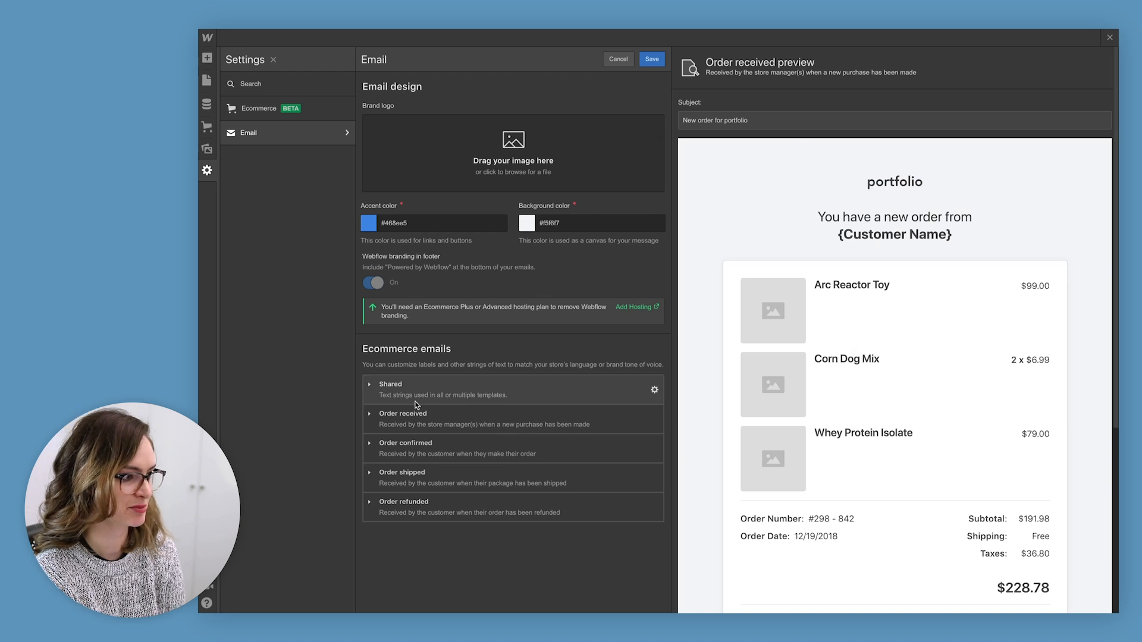
mouse_move(507, 392)
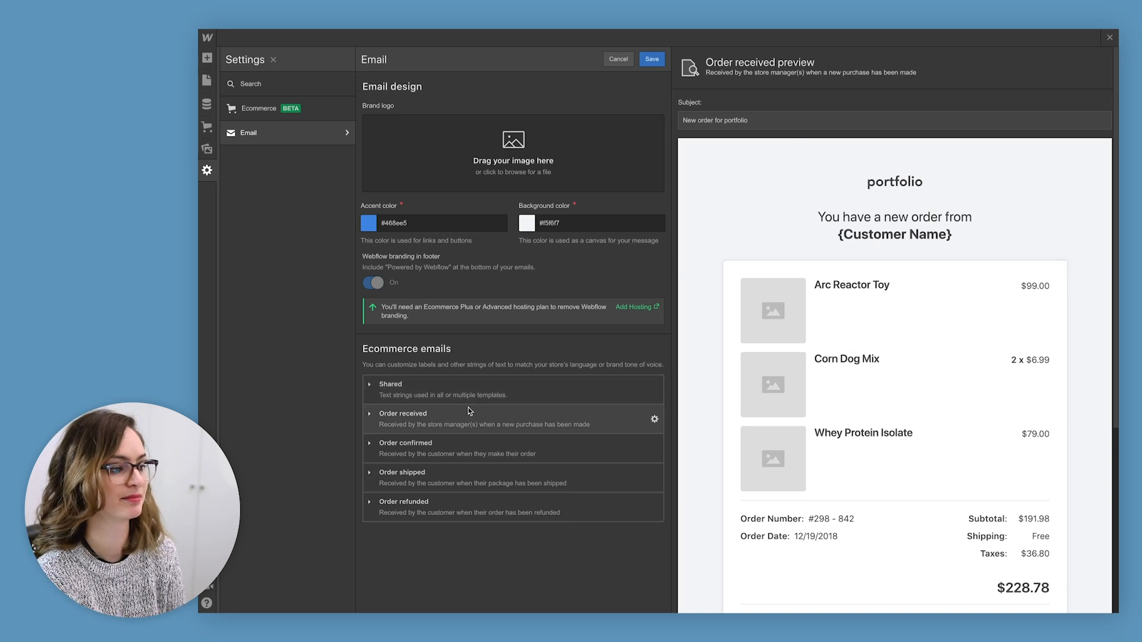
mouse_move(712, 240)
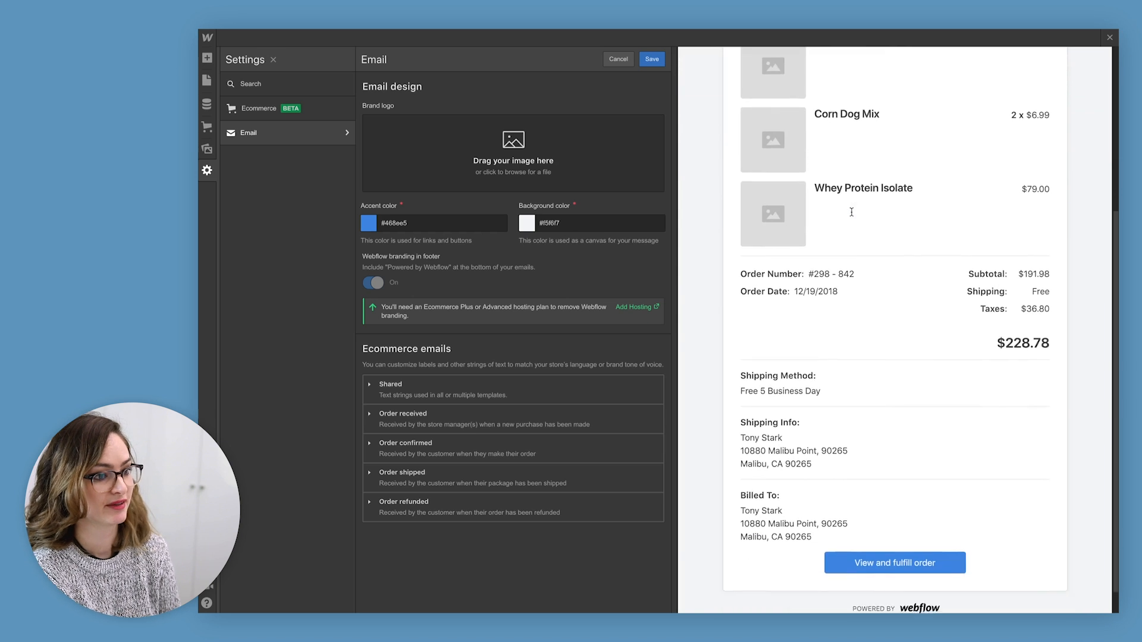
scroll("down", 3)
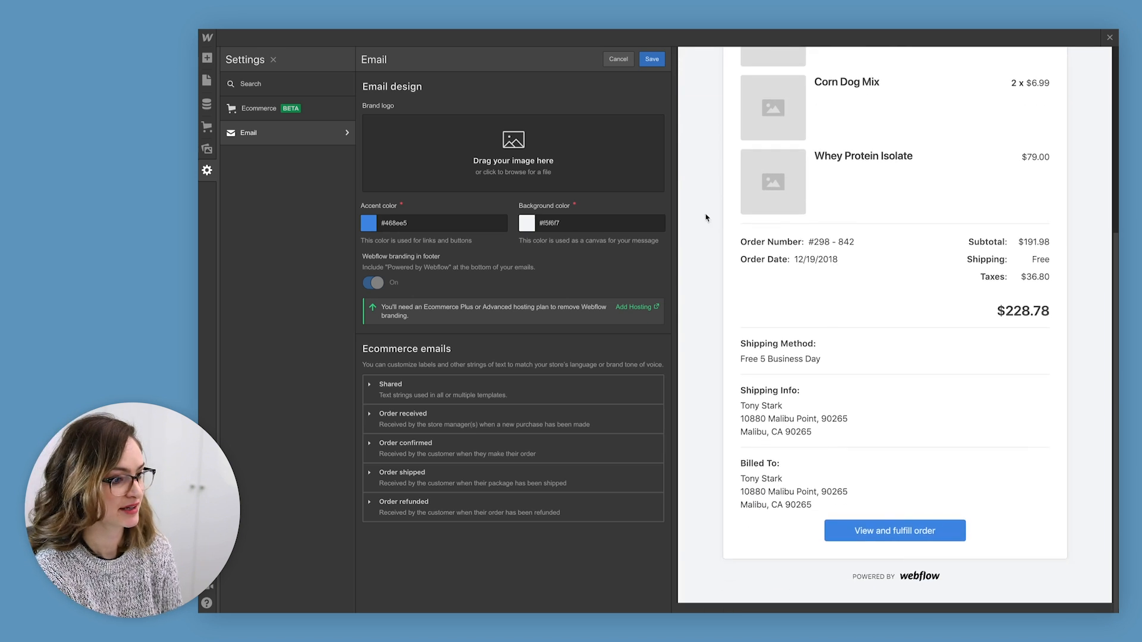
left_click(403, 419)
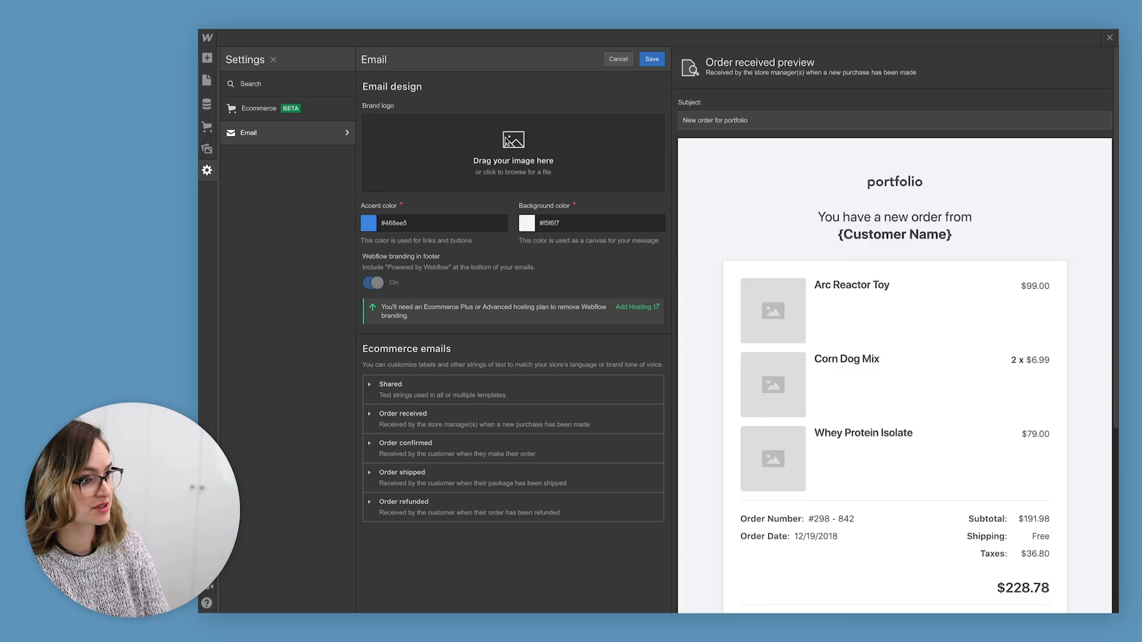
left_click(513, 152)
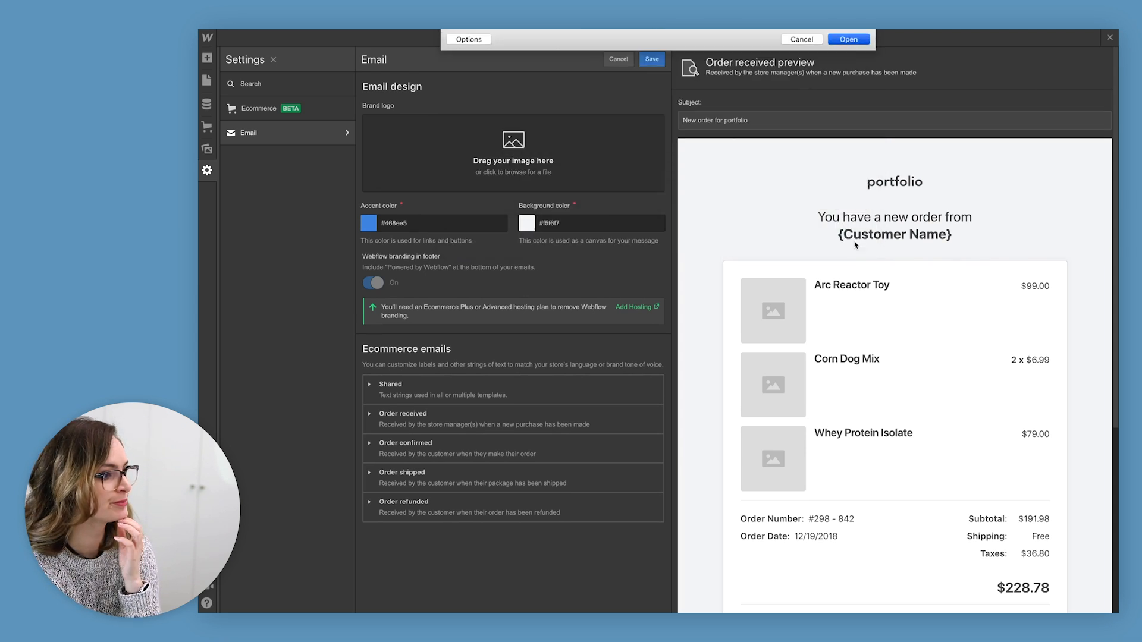
Upload 'charli marie purple logo.png' as the brand logo and set the accent colour to #60b0ba
left_click(848, 39)
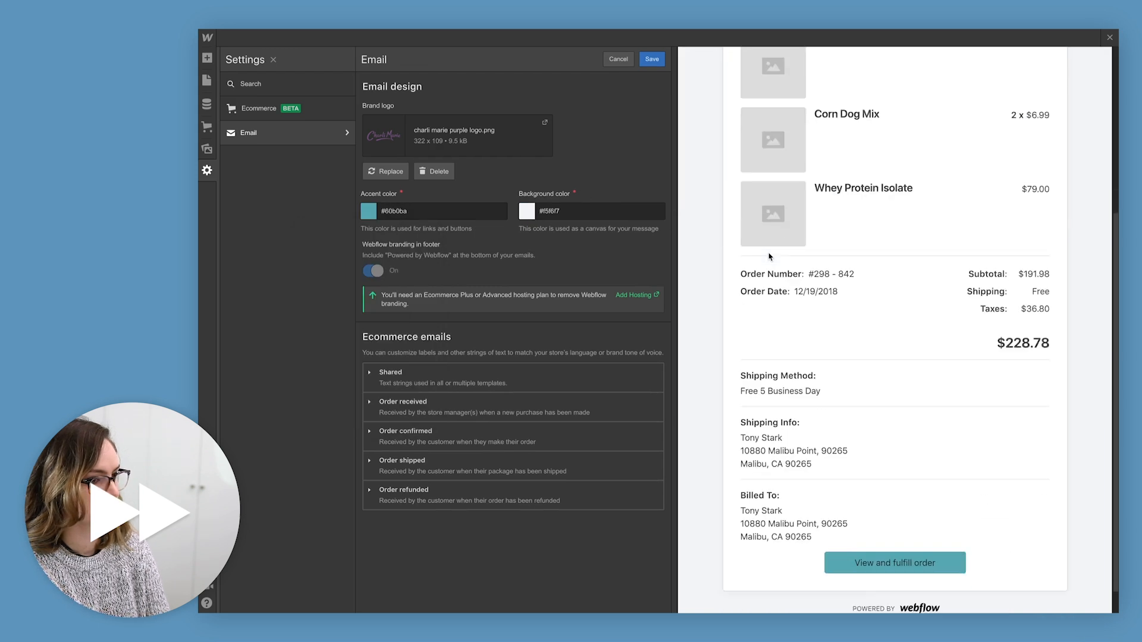
left_click(402, 402)
type("New")
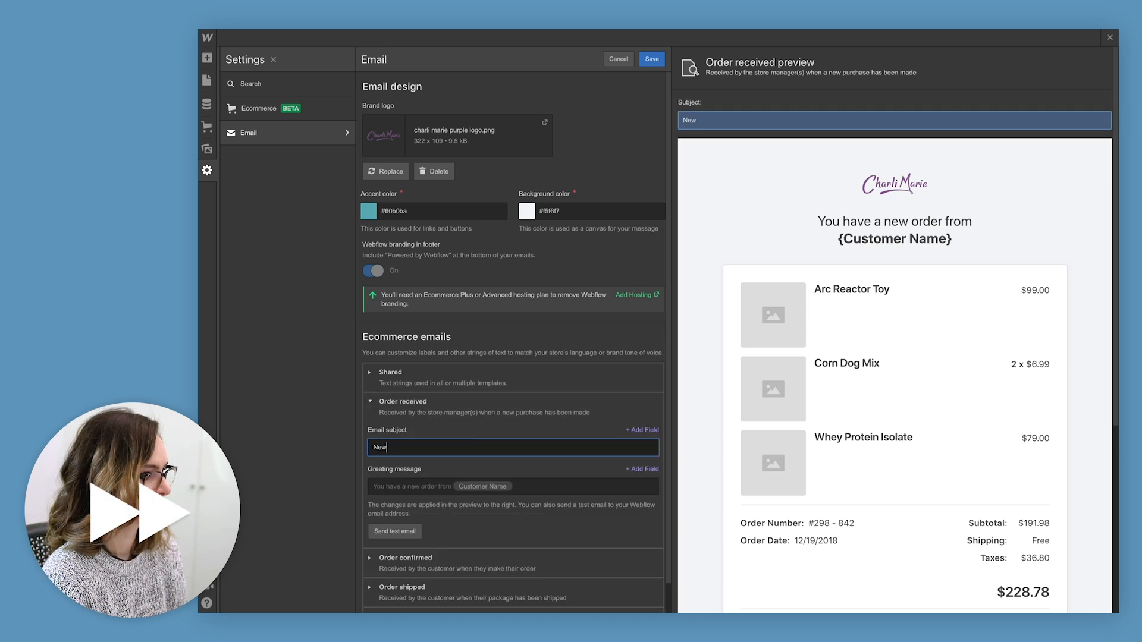
Set subject 'New order from the print shop!' and a 'Well done you' greeting with Customer Name
type("order from")
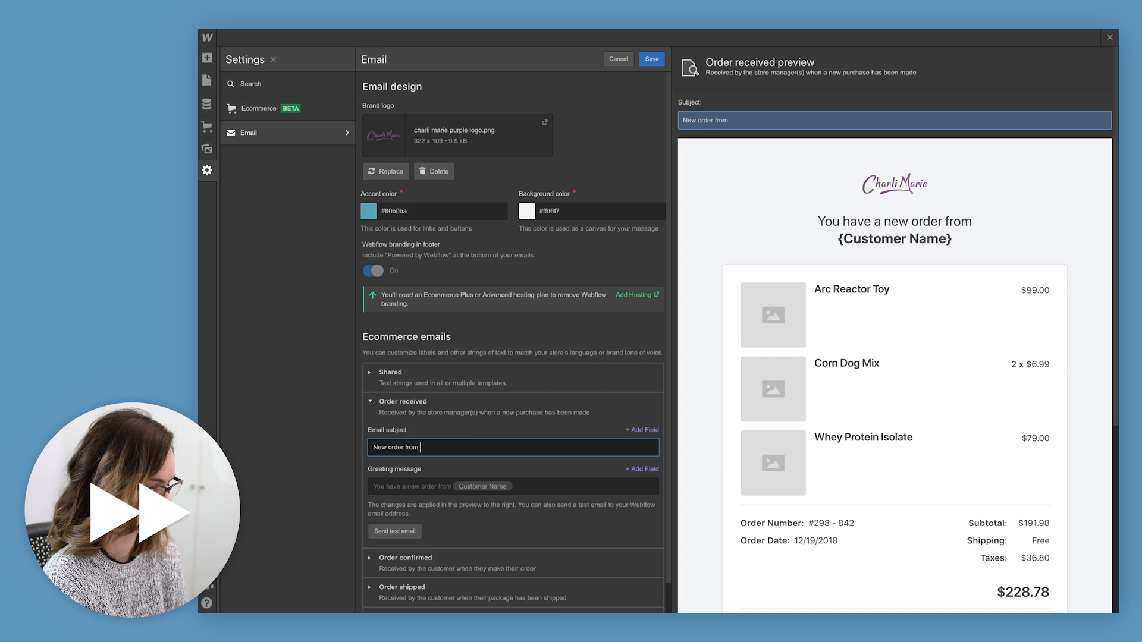
type("the print shop!")
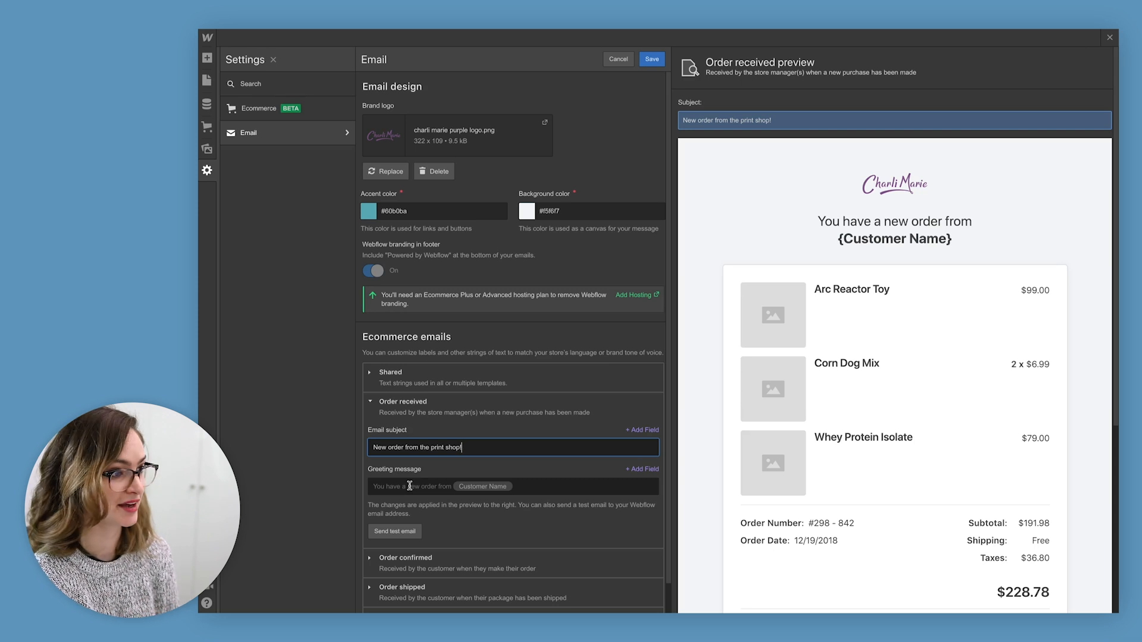
left_click(512, 487)
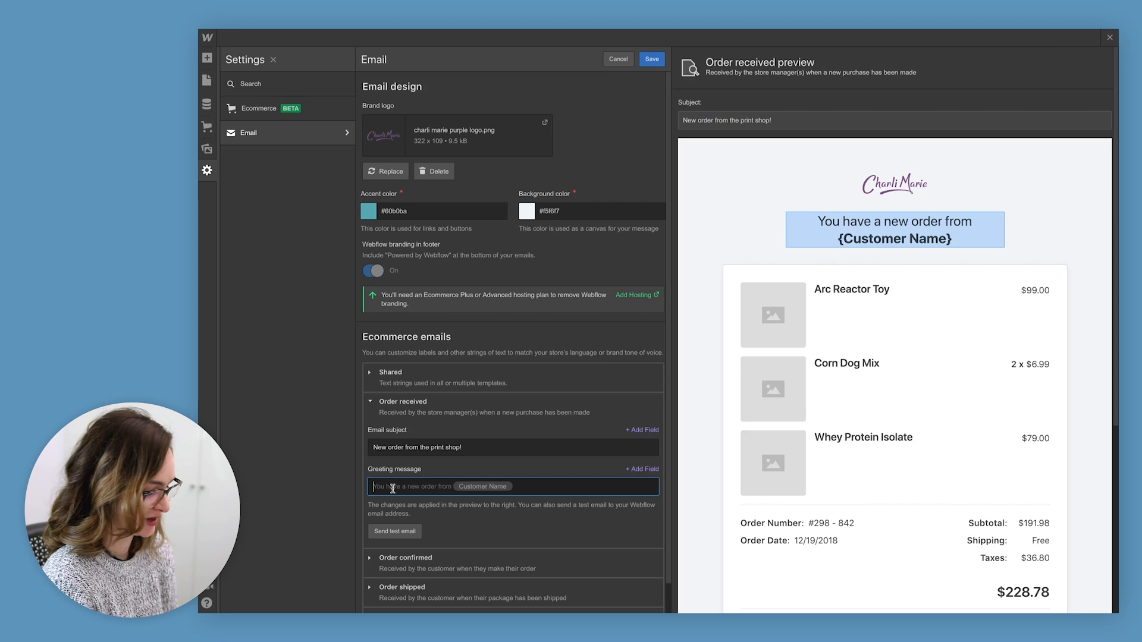
type("Well done you,")
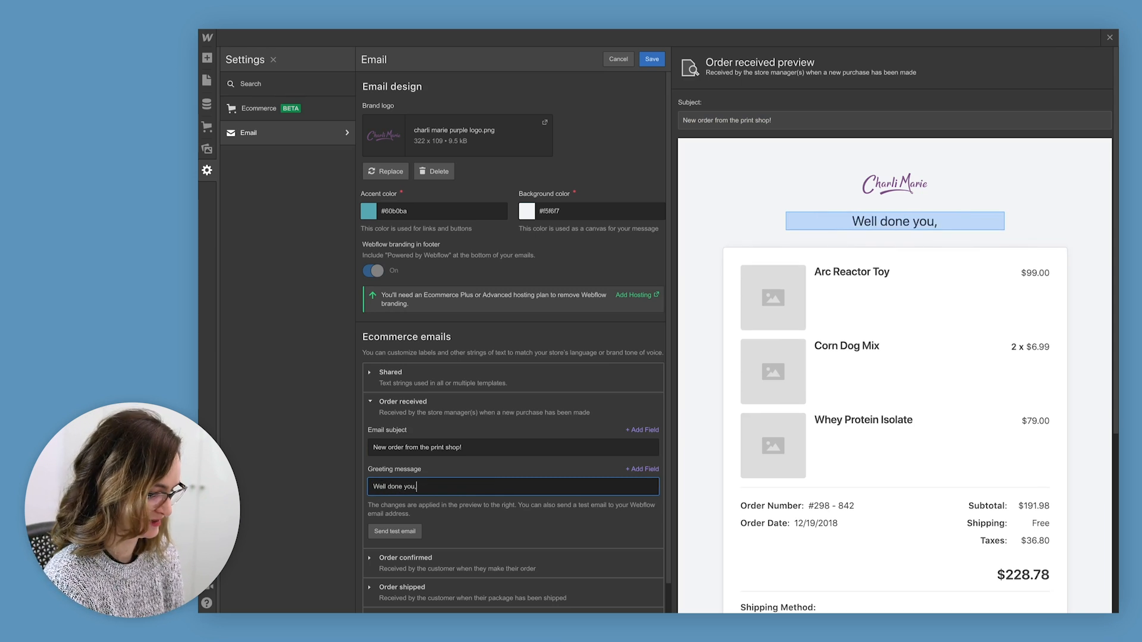
type("you've got a new order from")
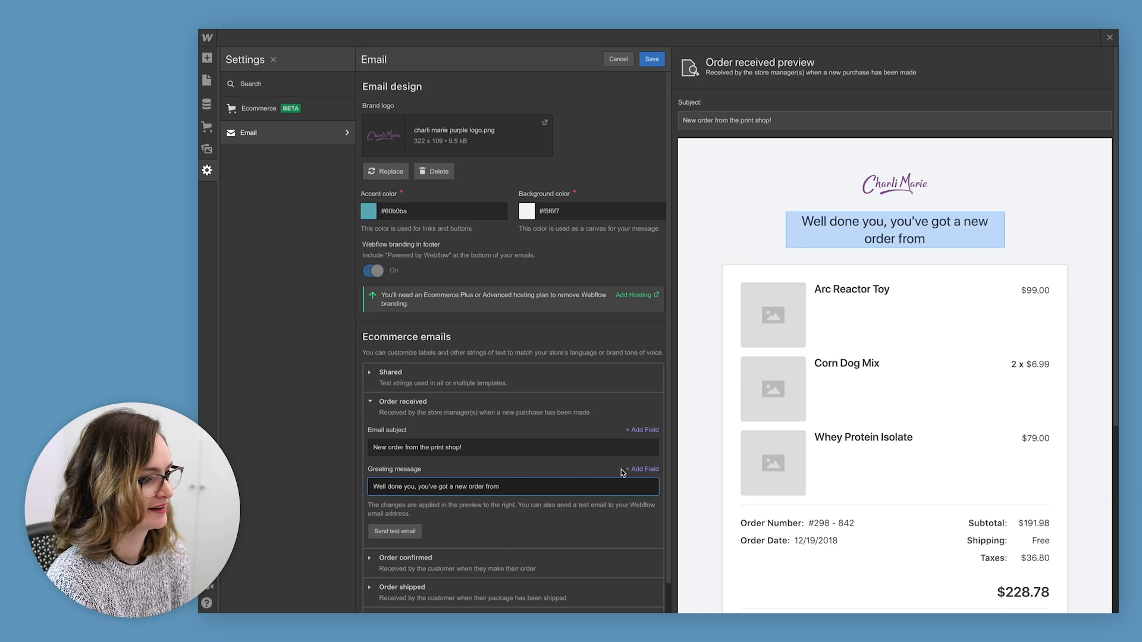
left_click(641, 469)
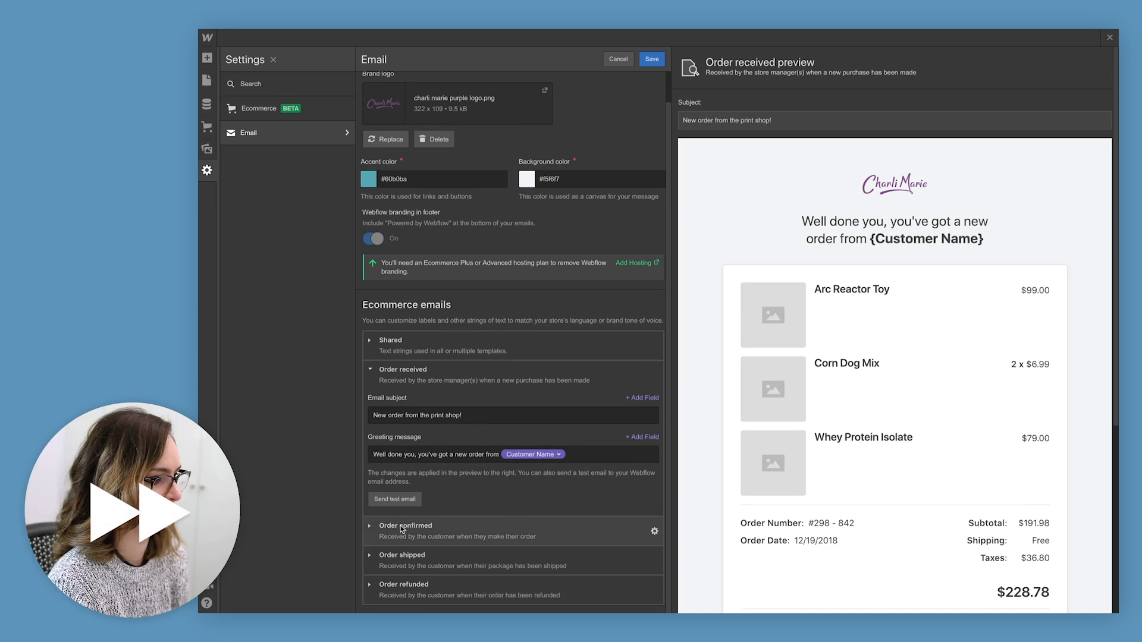
Add Charli Marie to the confirmed email; set shipped subject 'Your order from Charli Marie's store has shipped'
left_click(405, 525)
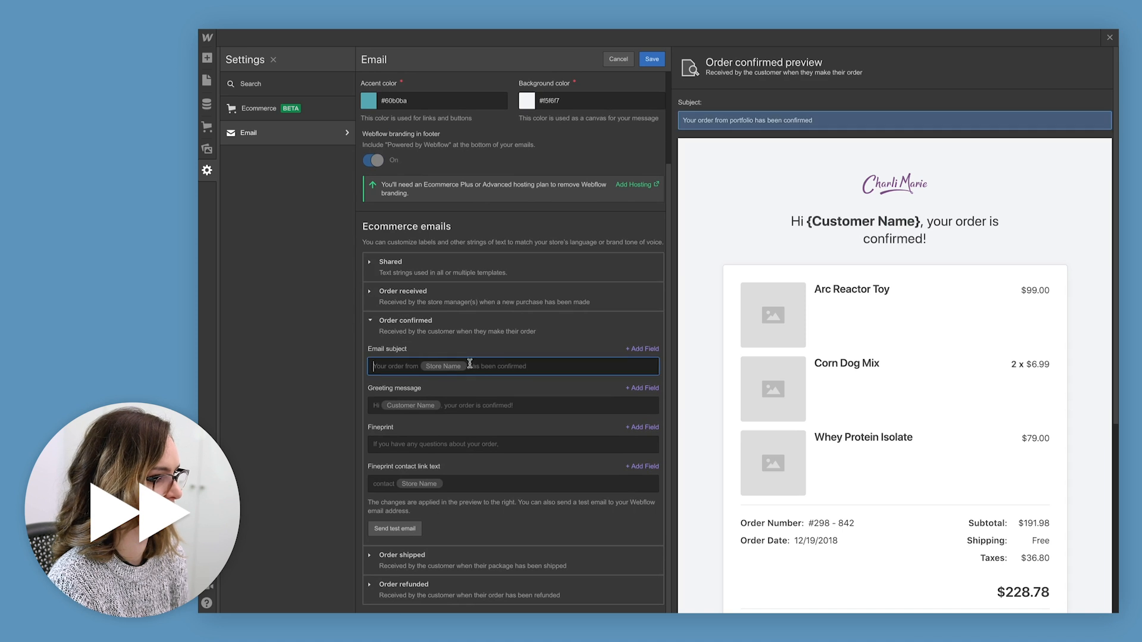
type("Charli Marie is")
left_click(514, 483)
type("contact Charli")
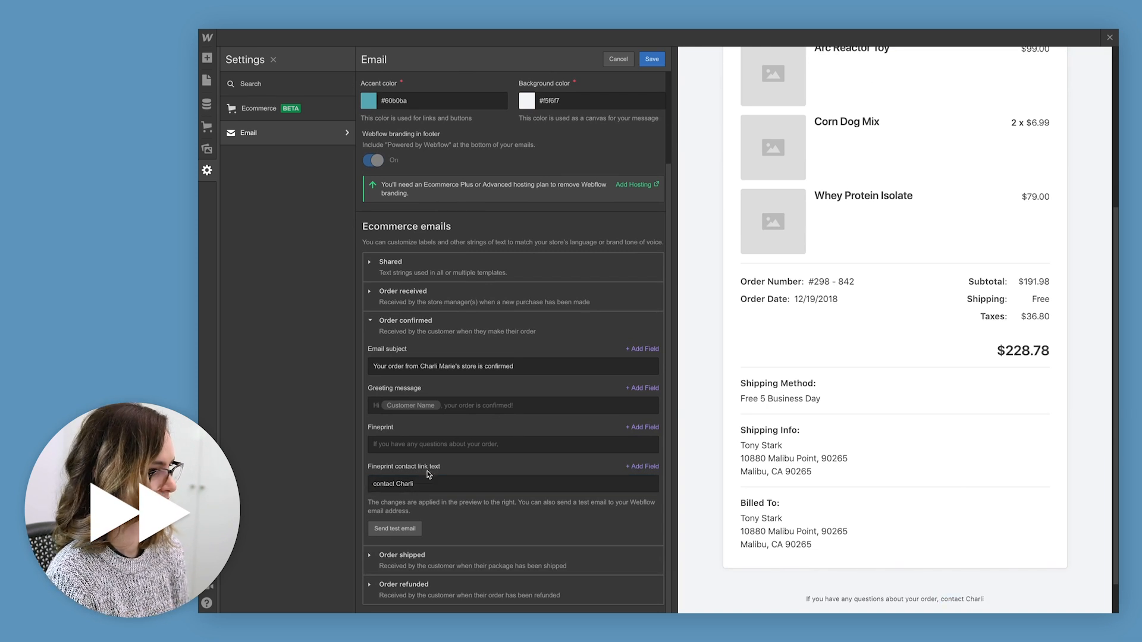
left_click(401, 350)
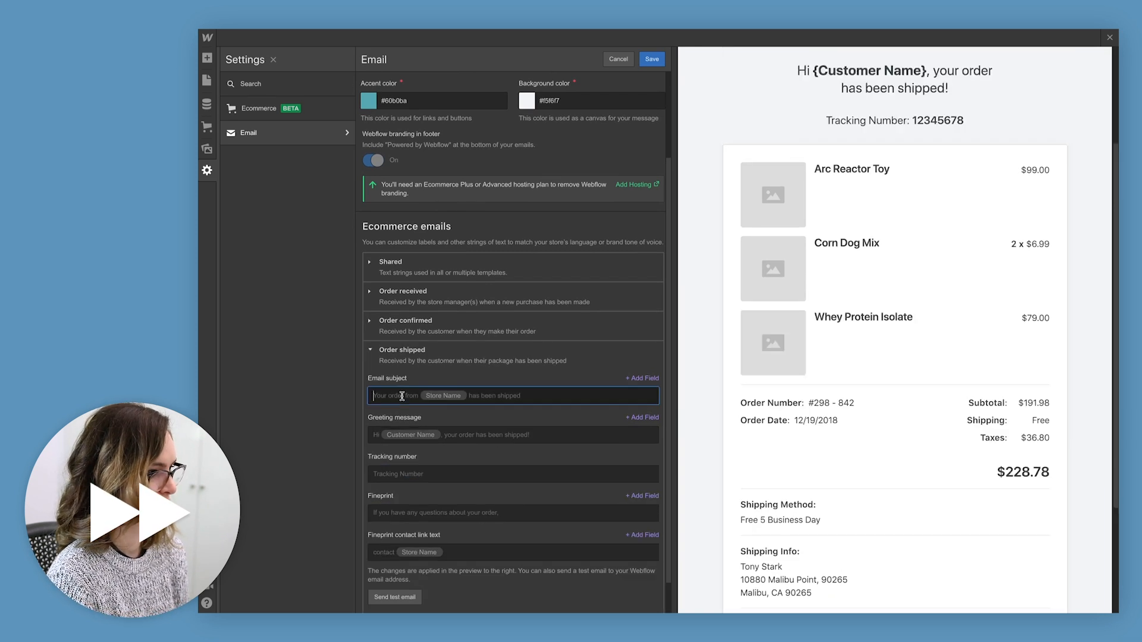
type("Your order from Charli Marie's store has shipped")
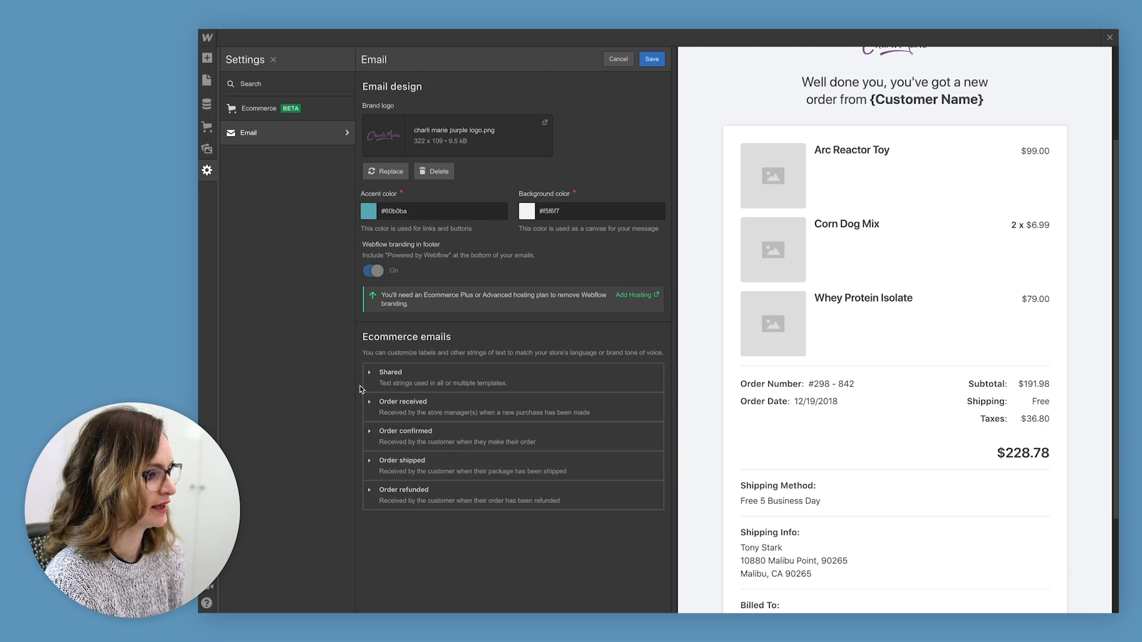
Send a test preview of the Order received email to yourself
left_click(403, 406)
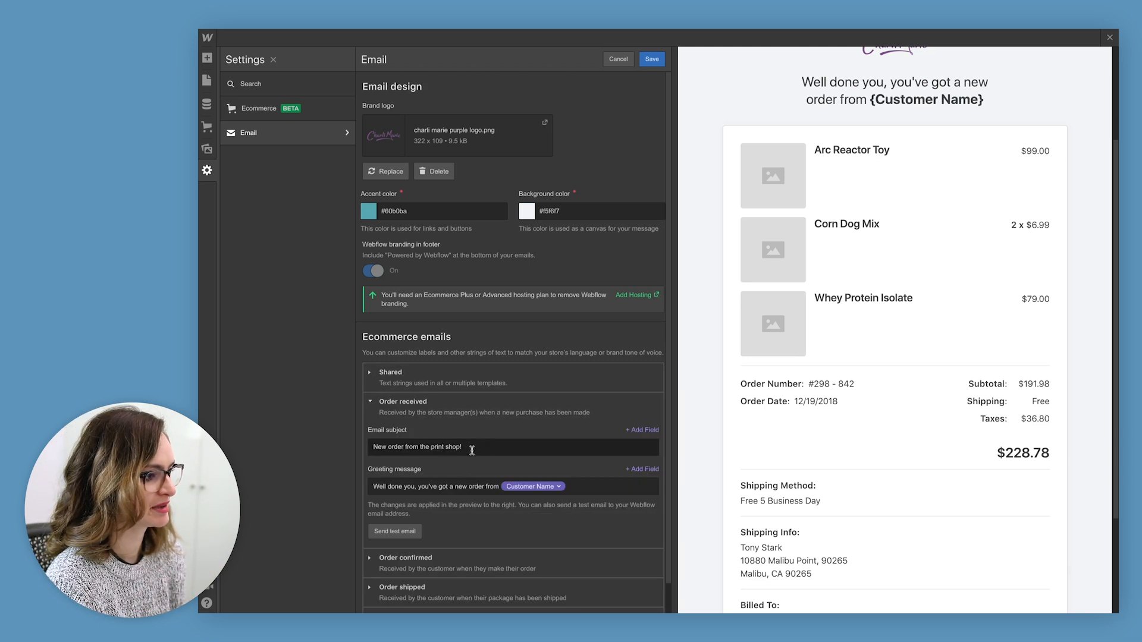
left_click(394, 532)
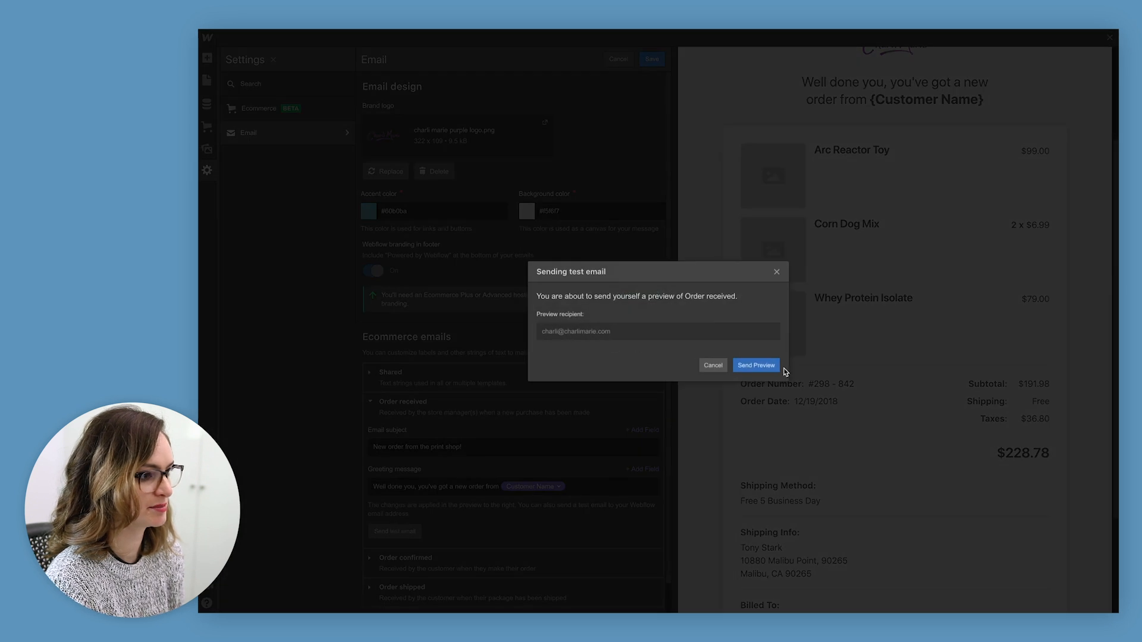
left_click(755, 365)
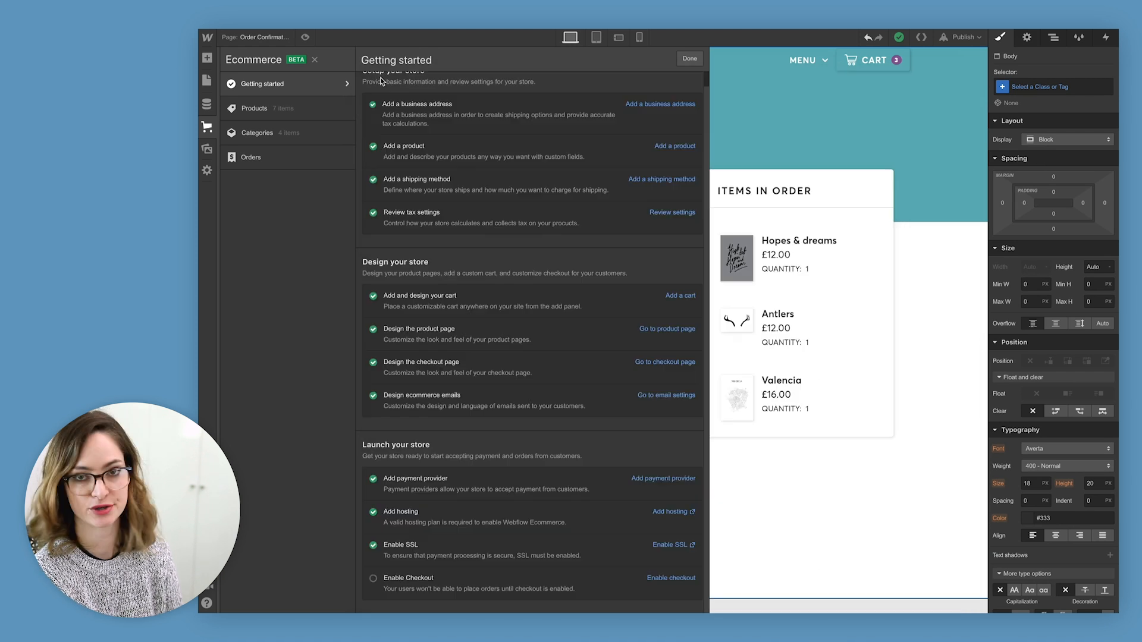
mouse_move(558, 130)
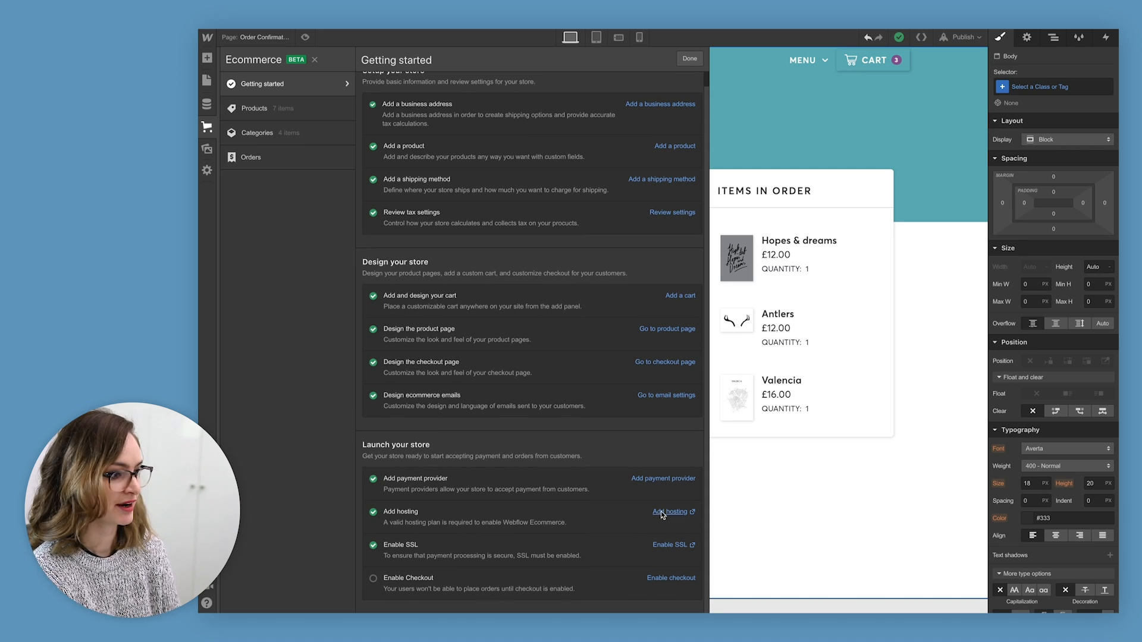
Switch on the Enable checkout toggle in Ecommerce Checkout settings and save
left_click(669, 512)
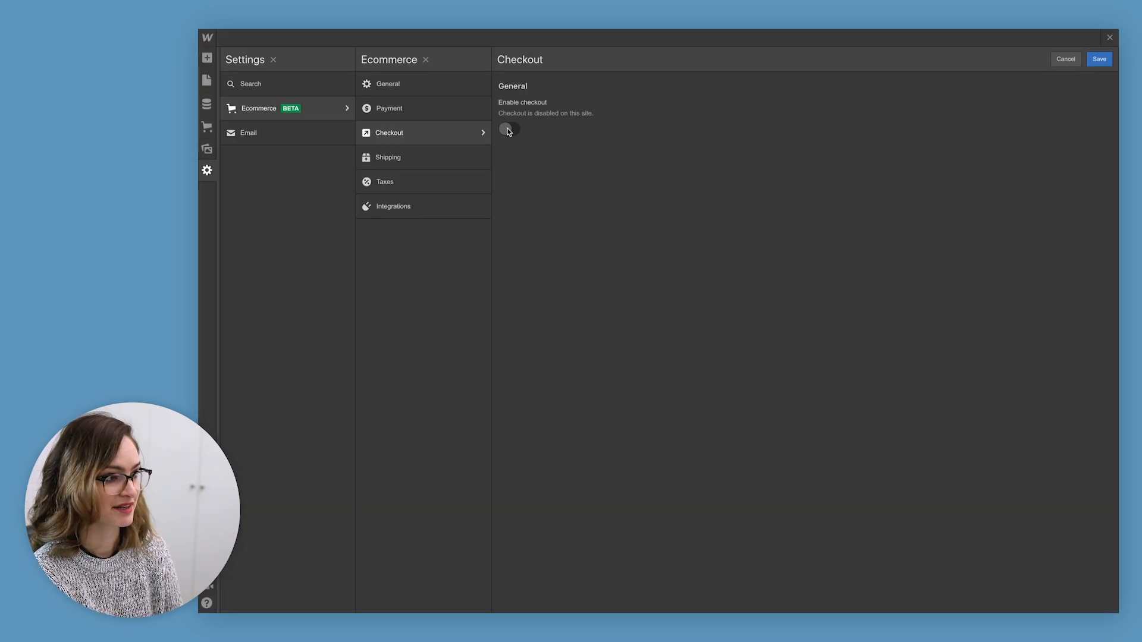
left_click(509, 129)
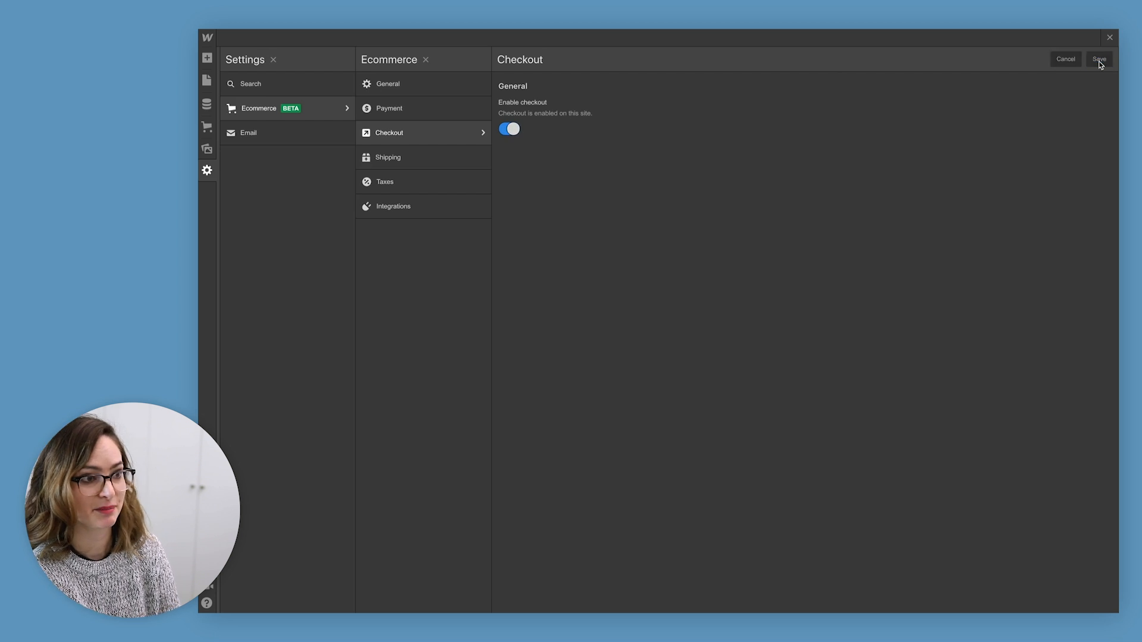
left_click(1064, 58)
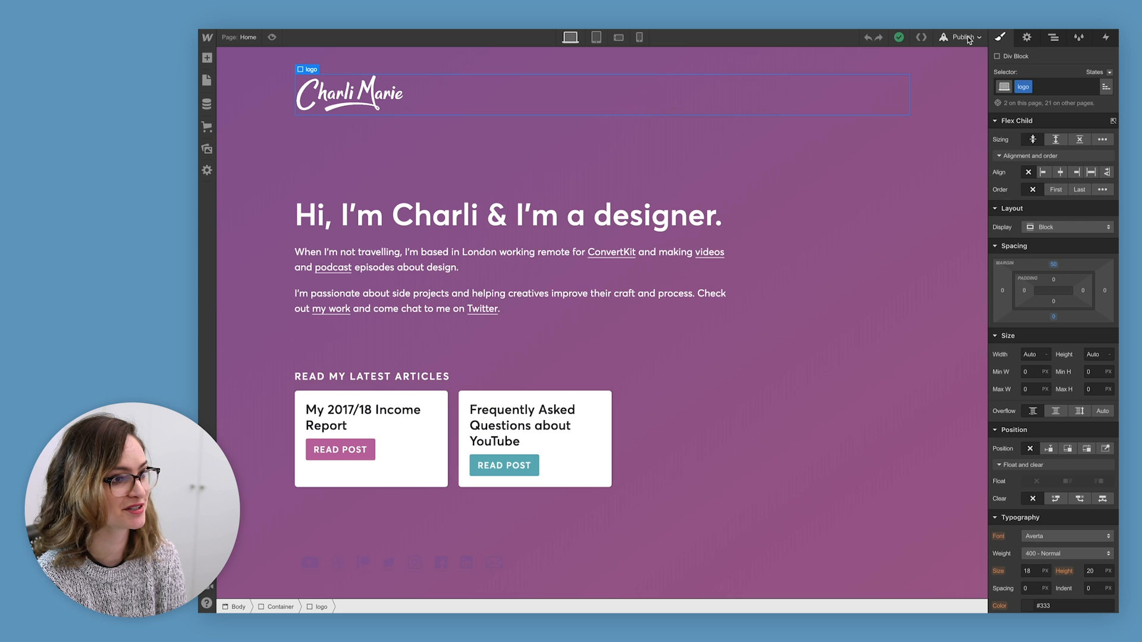
Publish the site to both of its selected domains
left_click(961, 37)
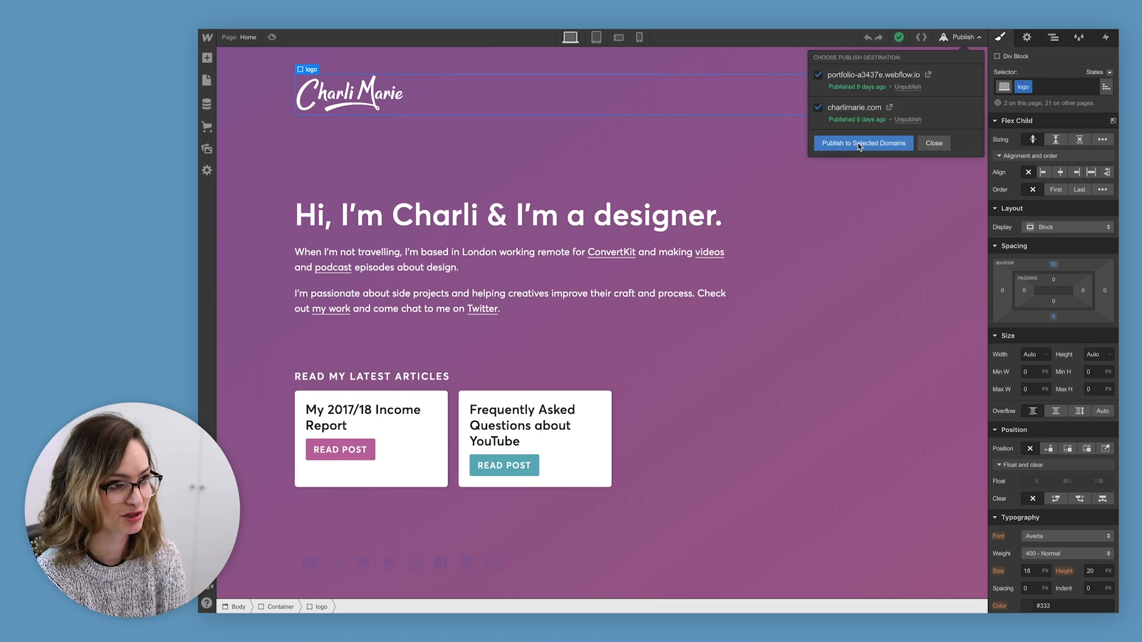
left_click(863, 143)
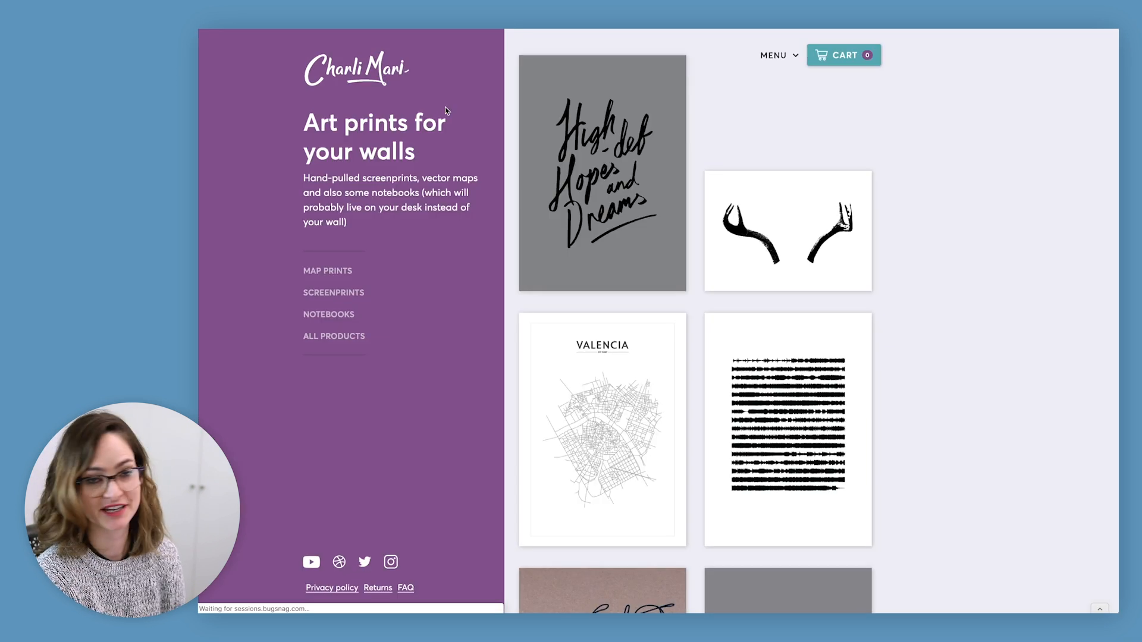
mouse_move(1045, 215)
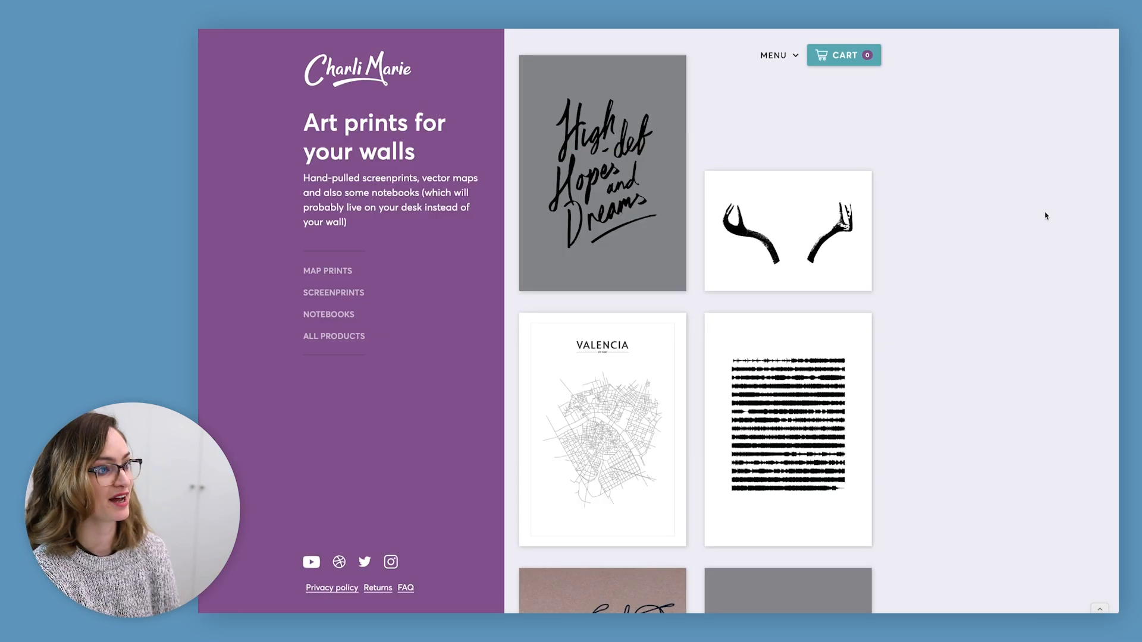
mouse_move(814, 344)
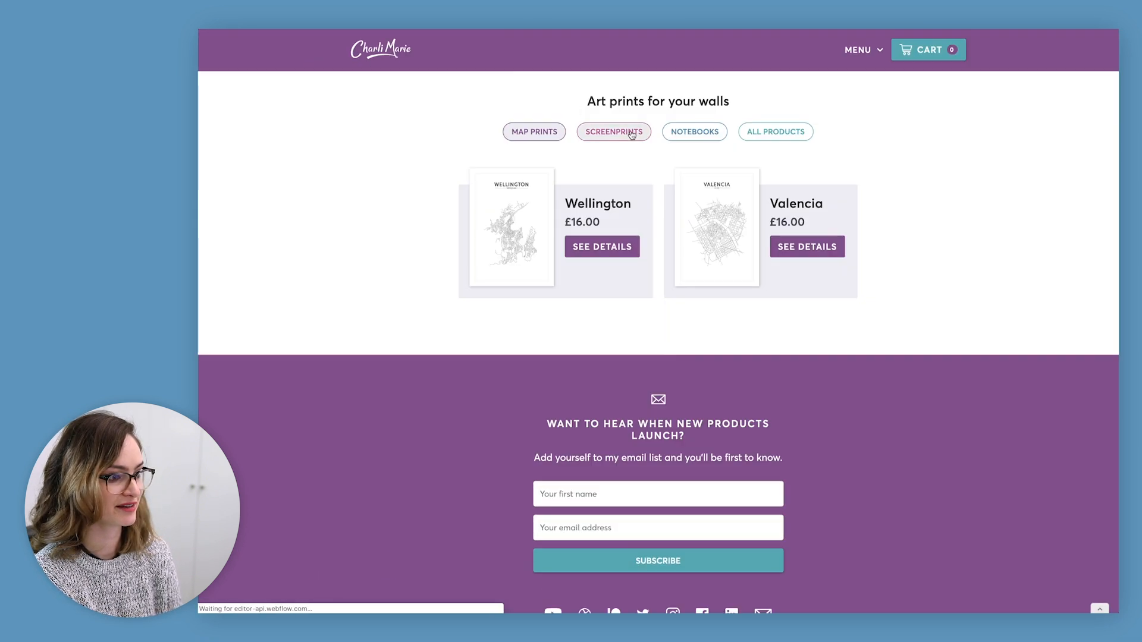
Filter the live shop by category, open the Speakers print, and view its wall and close-up photos
left_click(776, 132)
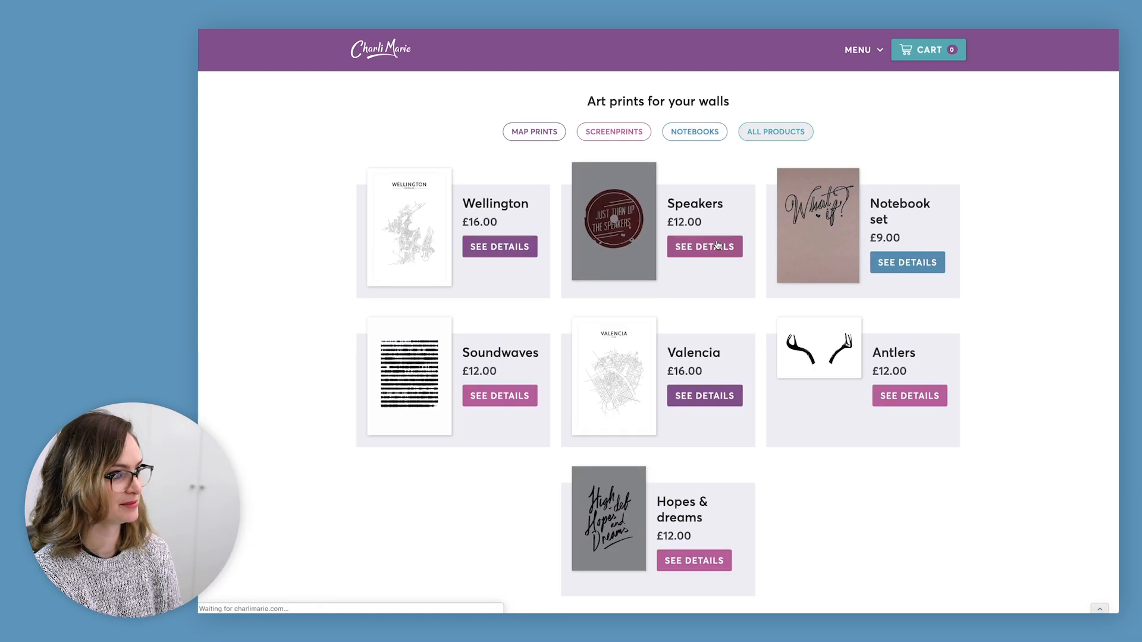
left_click(704, 246)
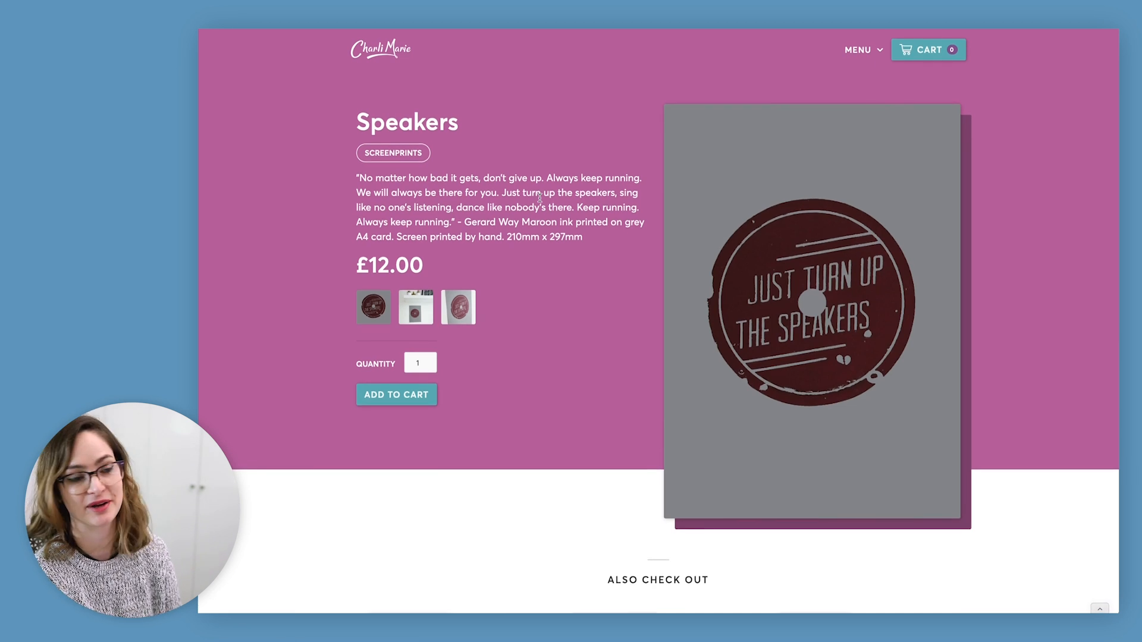
mouse_move(430, 296)
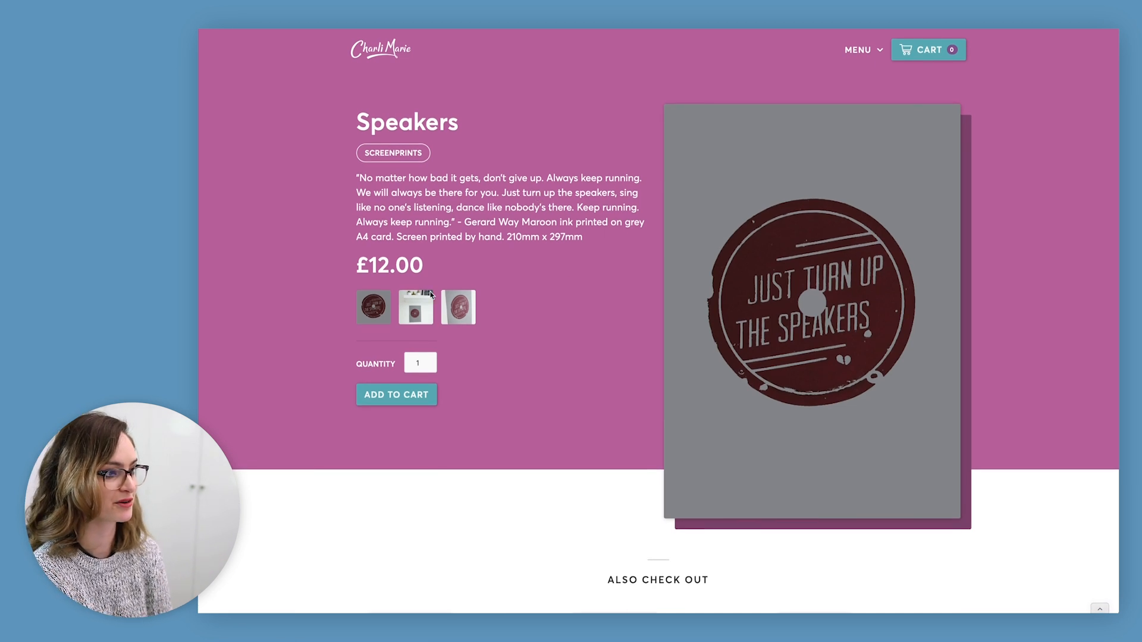
left_click(416, 307)
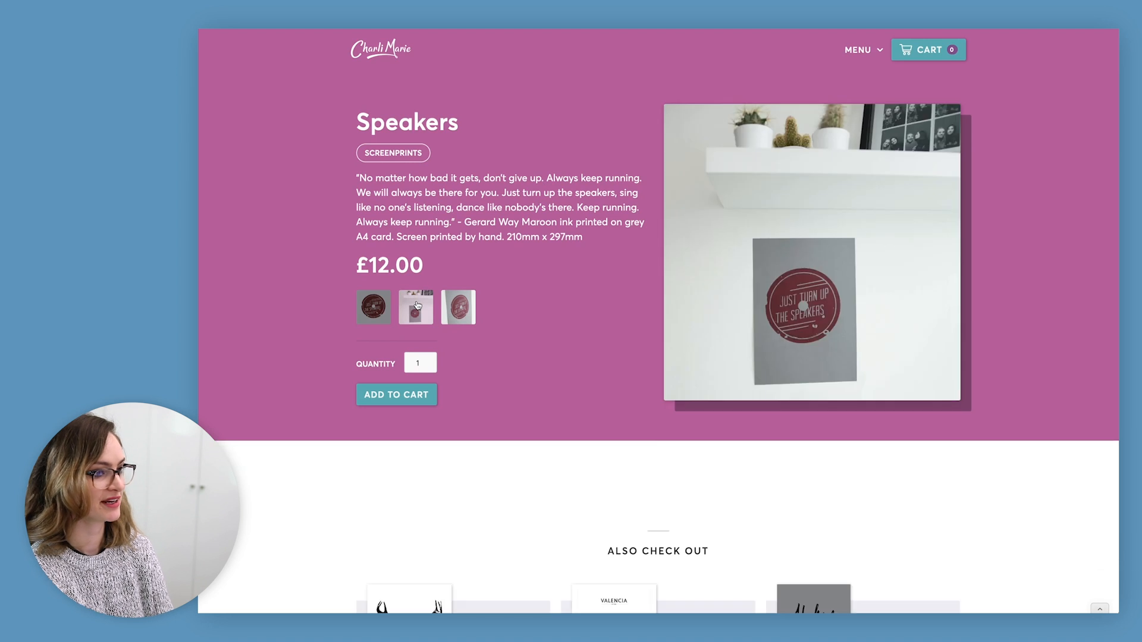
left_click(415, 307)
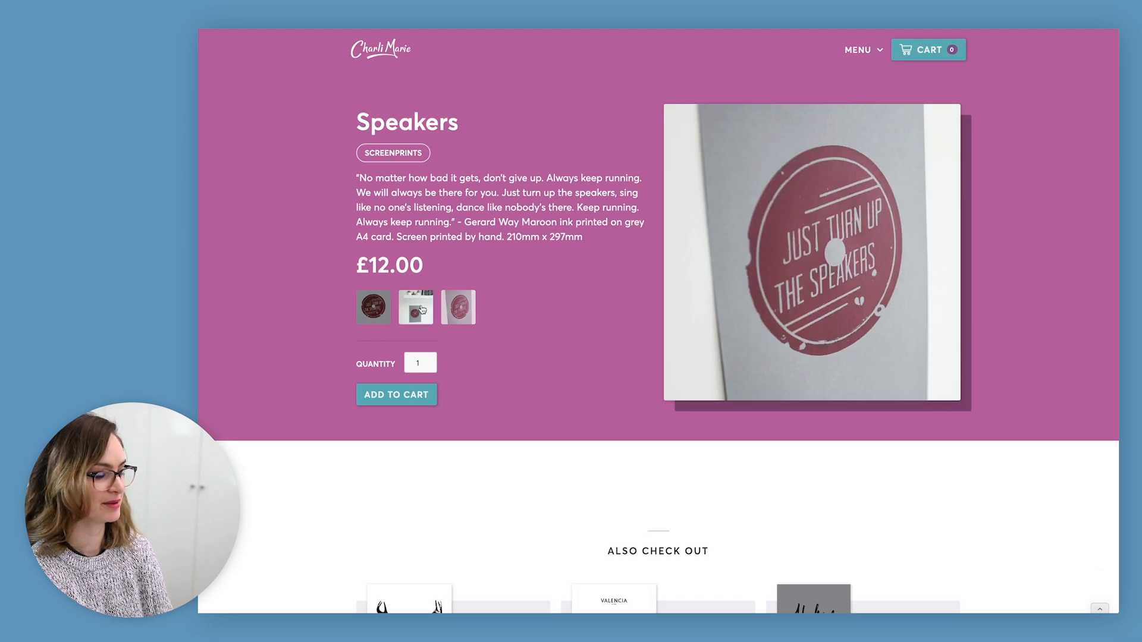
scroll("down", 3)
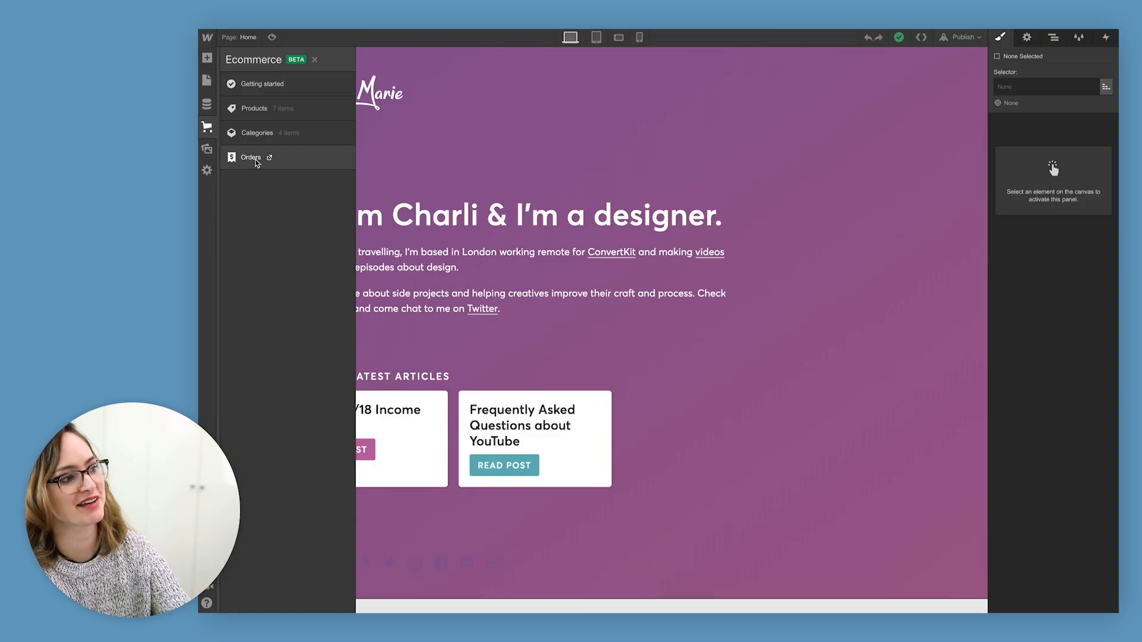
View the store's Orders list in the Ecommerce panel
left_click(250, 157)
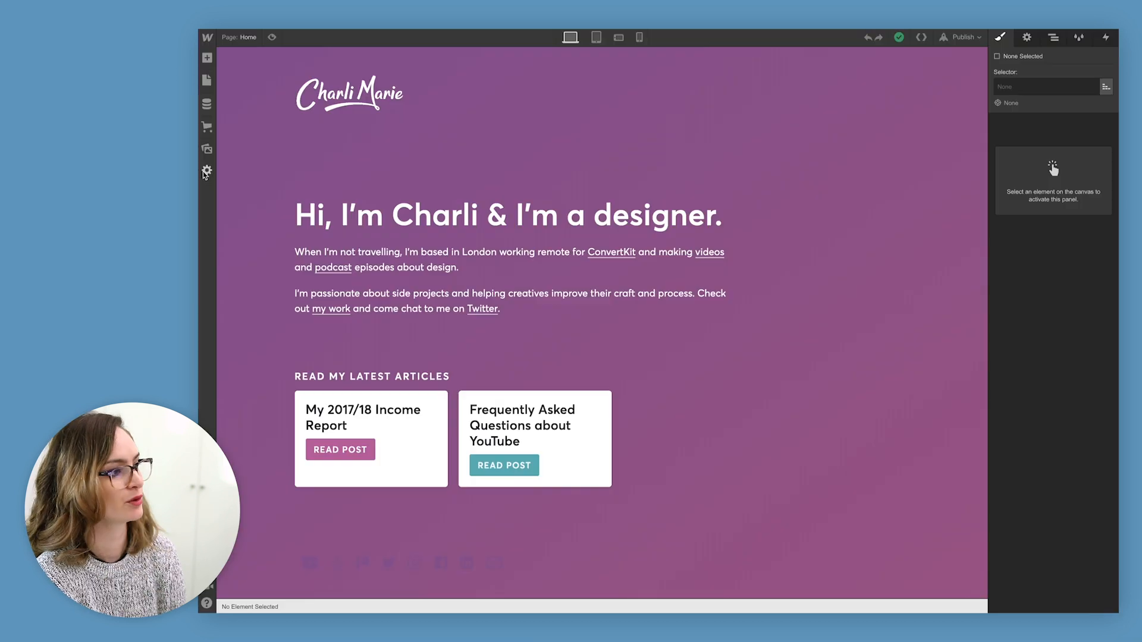
Open Ecommerce Integrations, review Facebook and Google inventory sync (both off), and close it
left_click(207, 170)
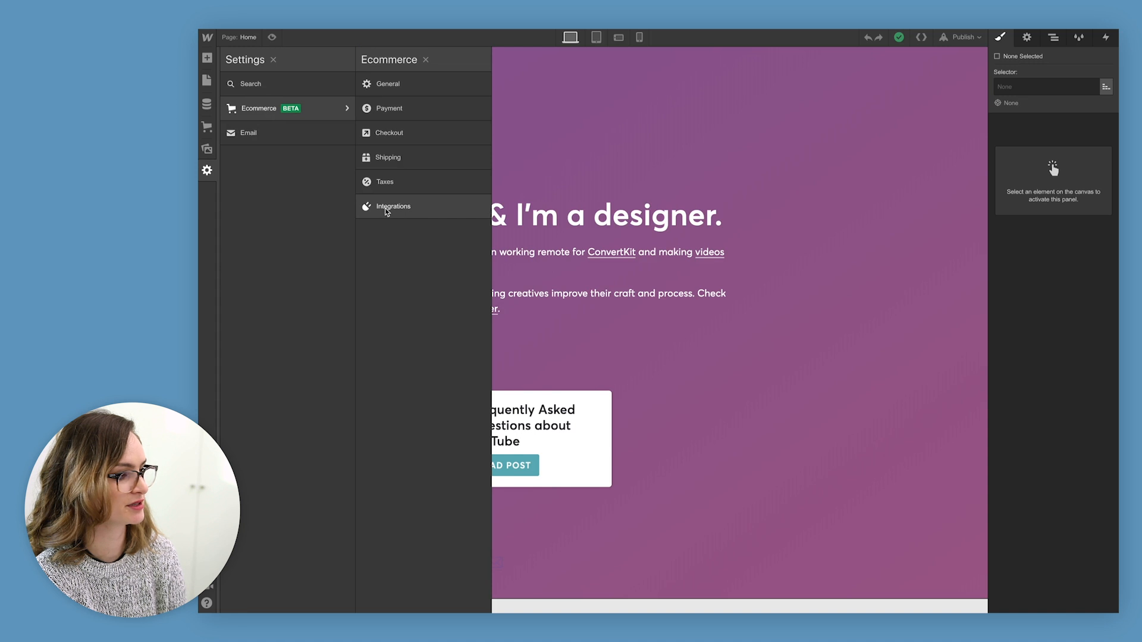
left_click(392, 207)
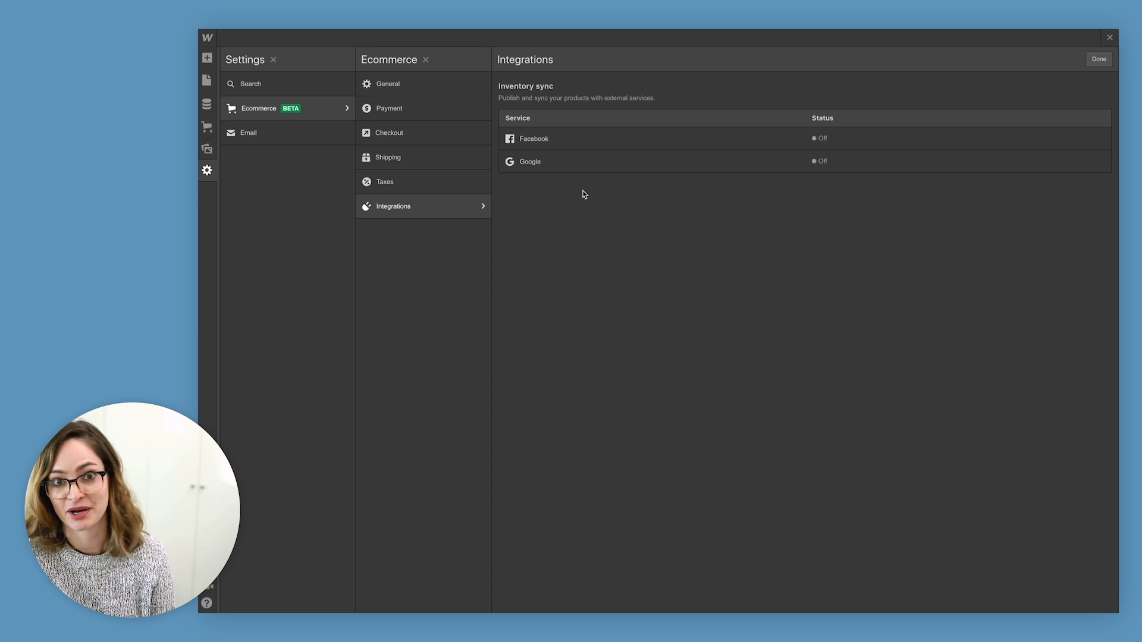
left_click(1100, 59)
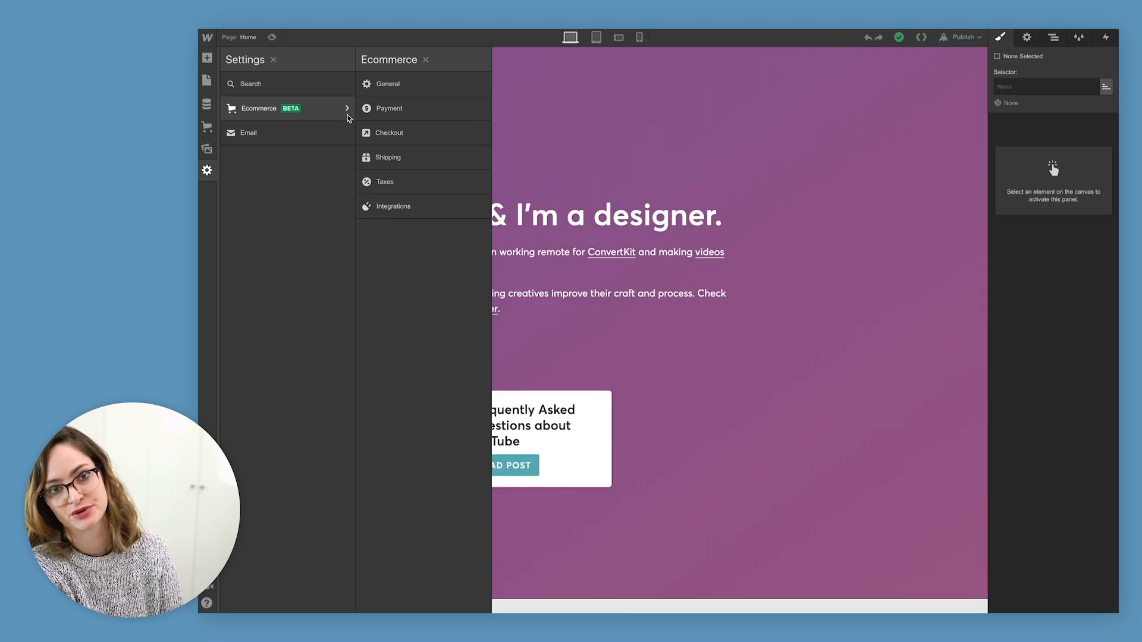
mouse_move(340, 120)
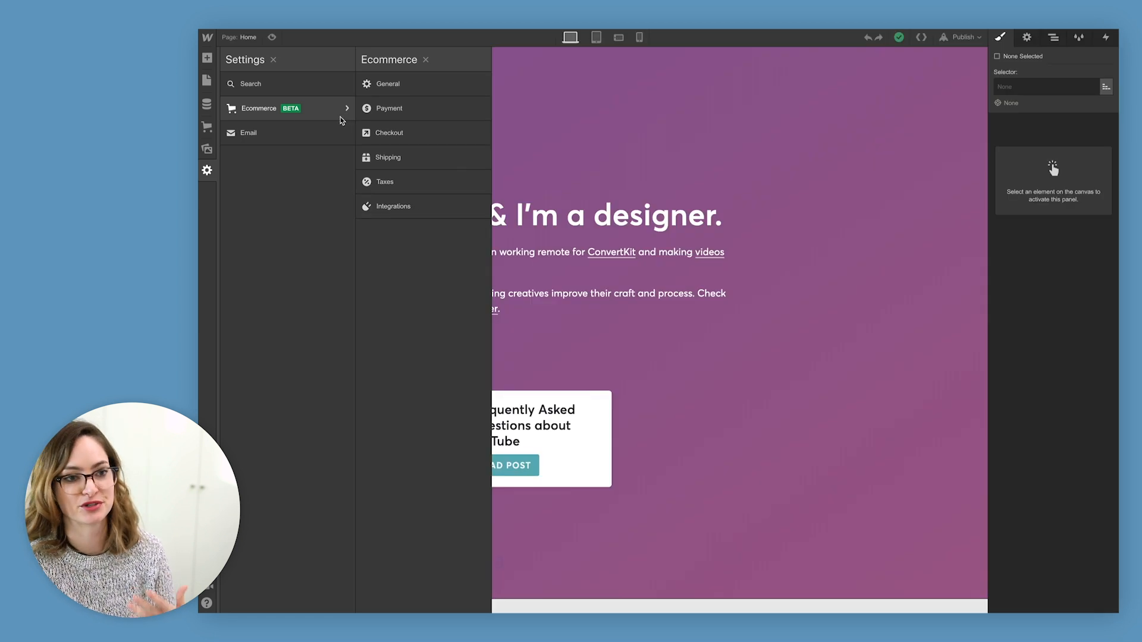